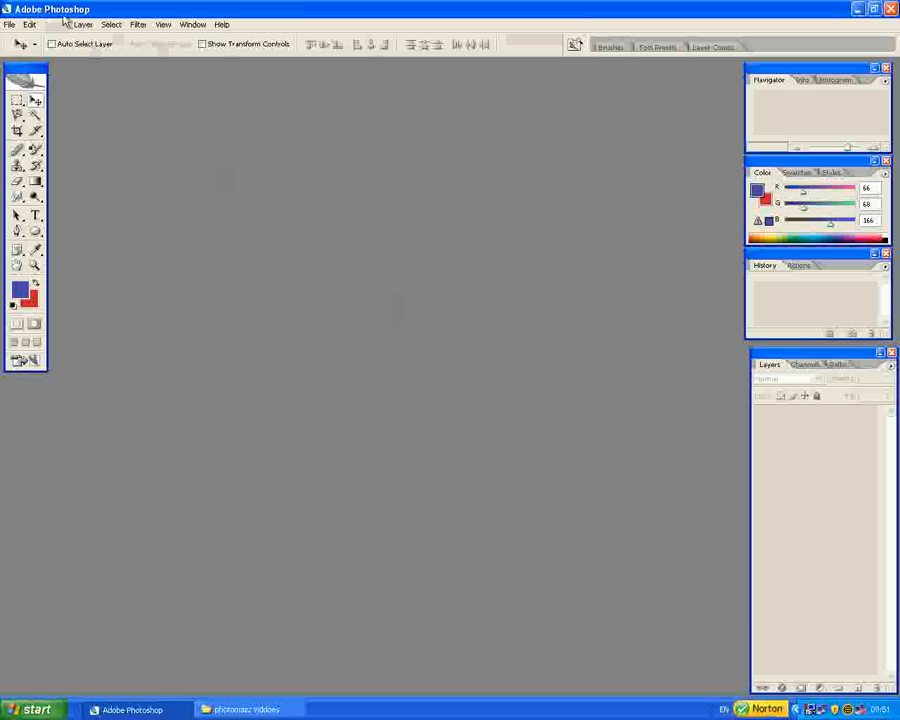
- Create a new 1024 x 768 pixel document at 120 pixels/inch resolution
left_click(8, 24)
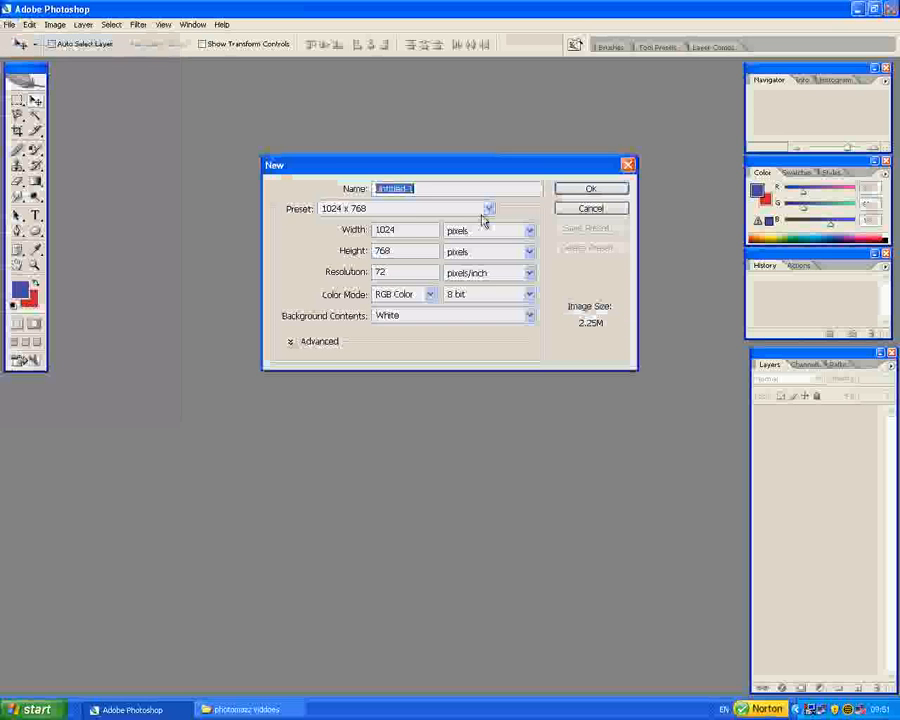
left_click(488, 208)
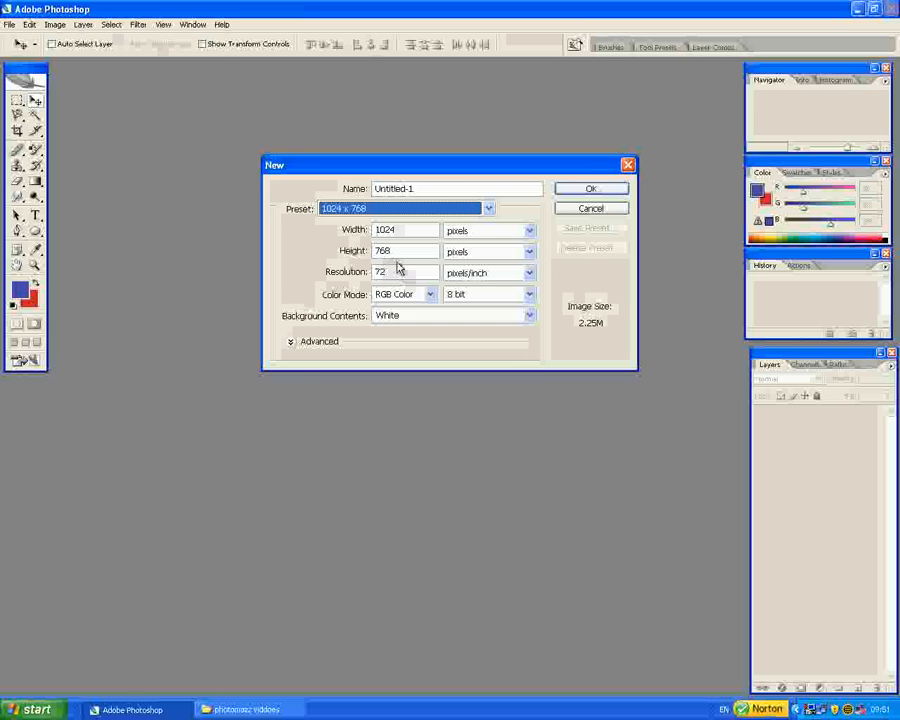
left_click(390, 272)
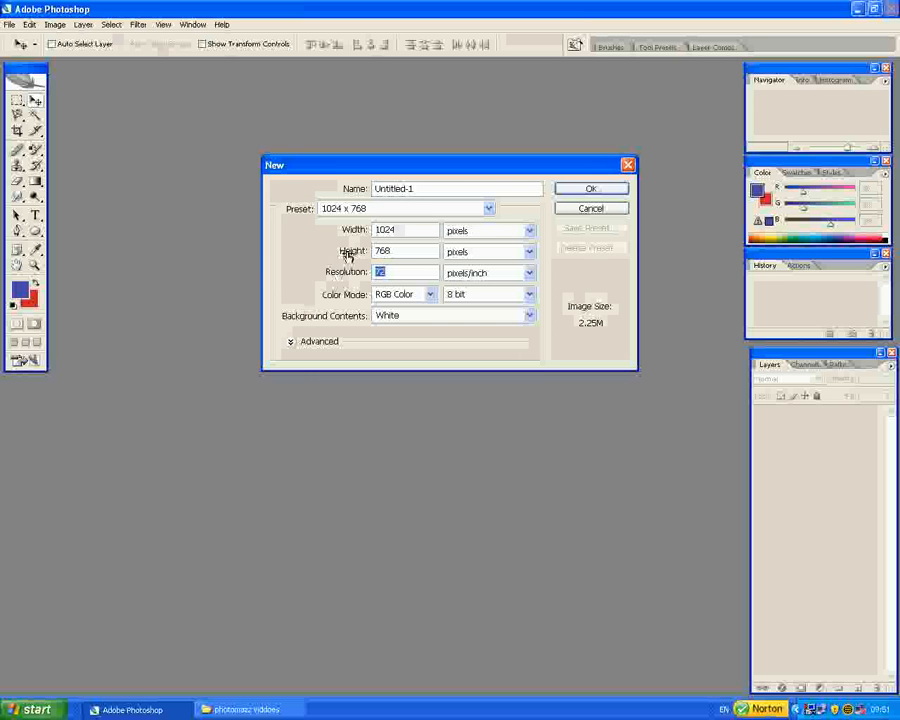
mouse_move(344, 258)
type("120")
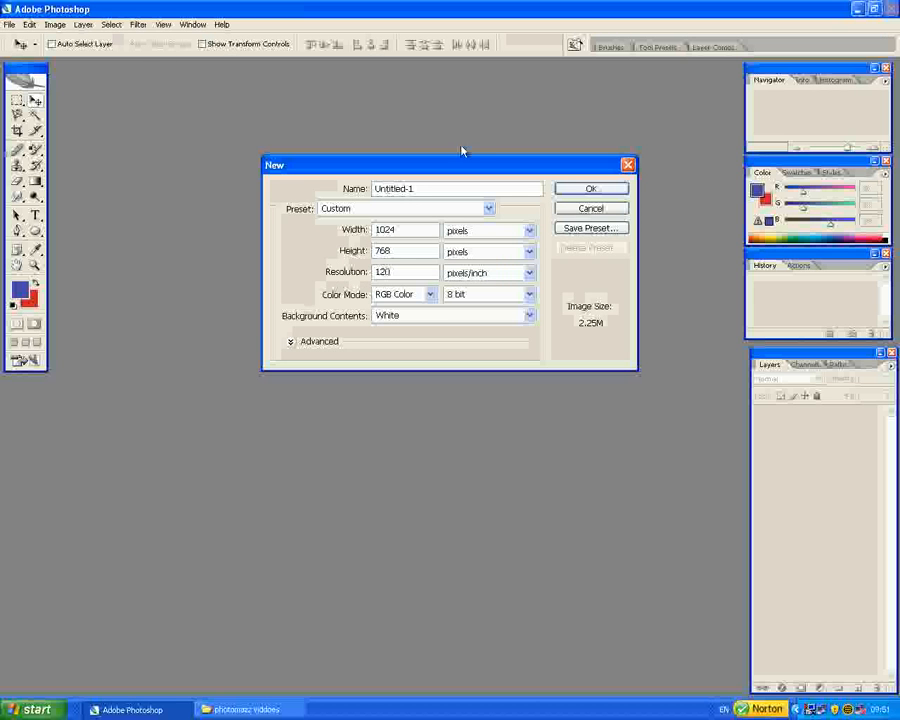
left_click(590, 188)
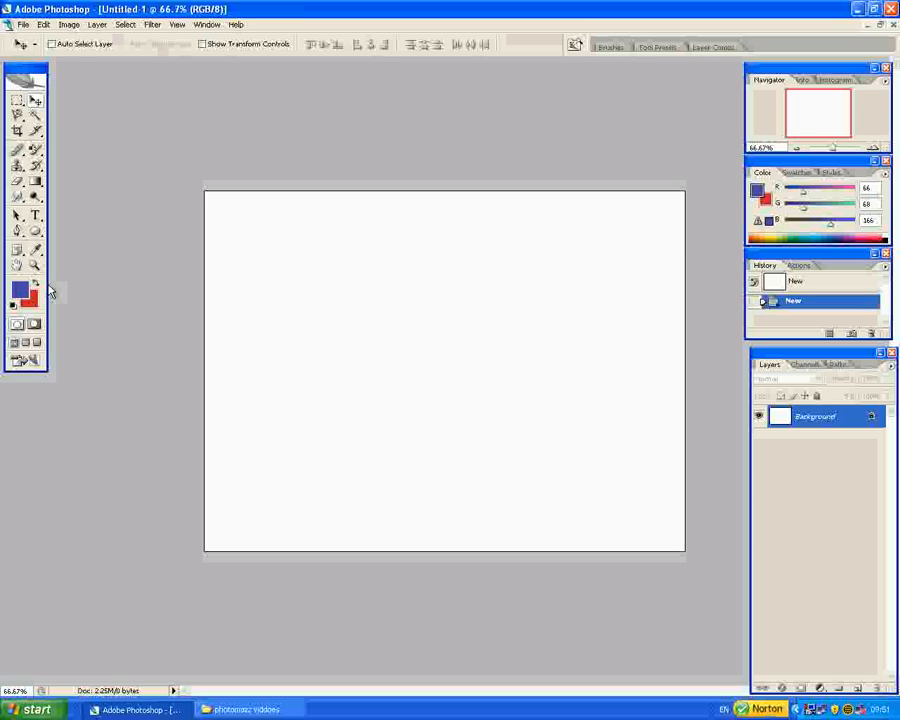
- Show the canvas at actual pixel size and ready the Horizontal Type Tool
left_click(16, 266)
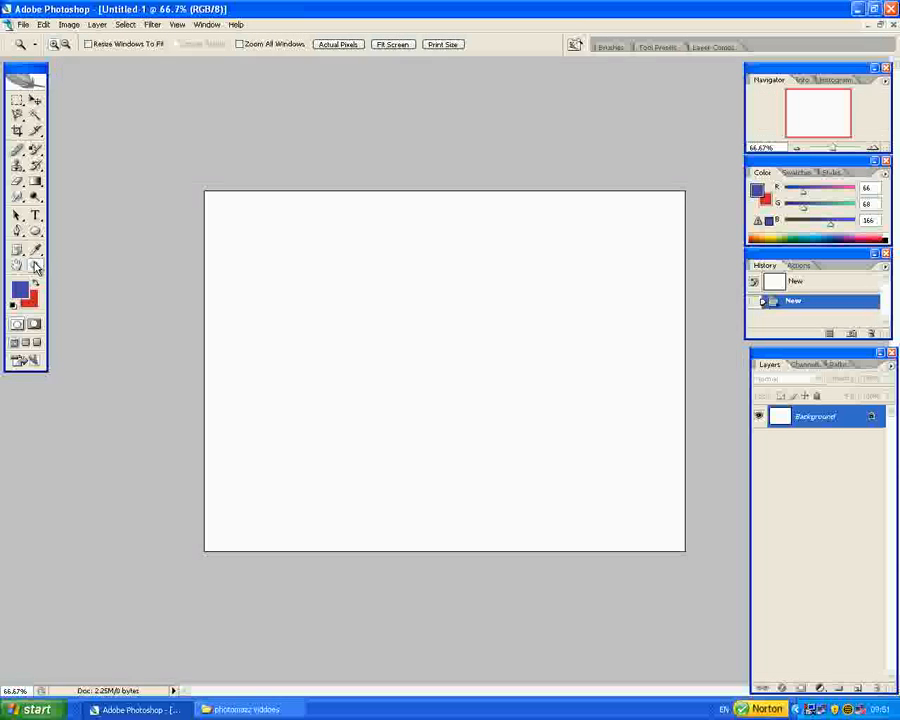
left_click(424, 364)
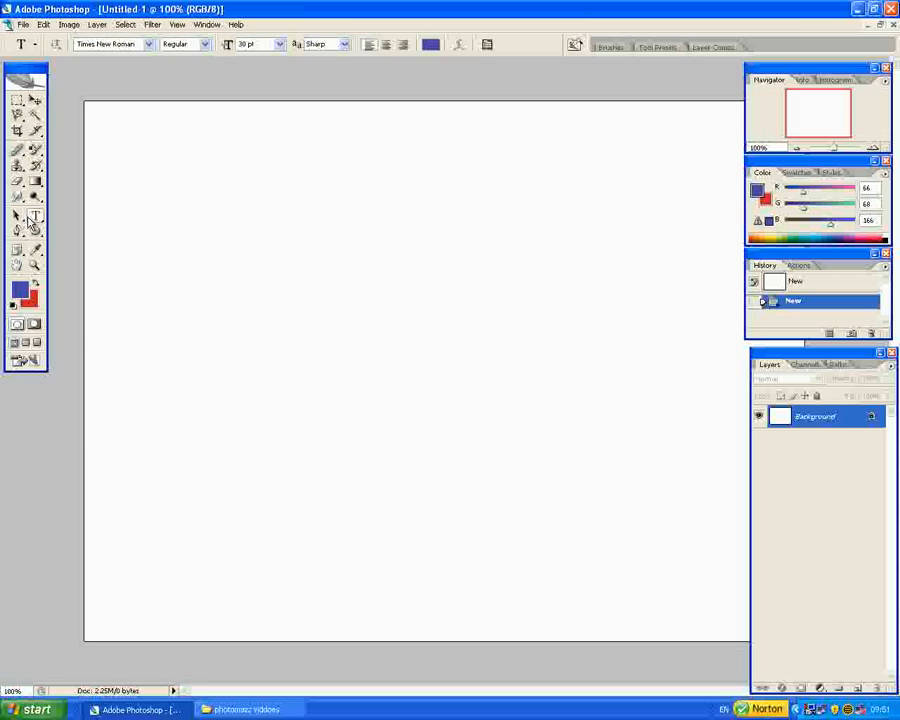
mouse_move(20, 216)
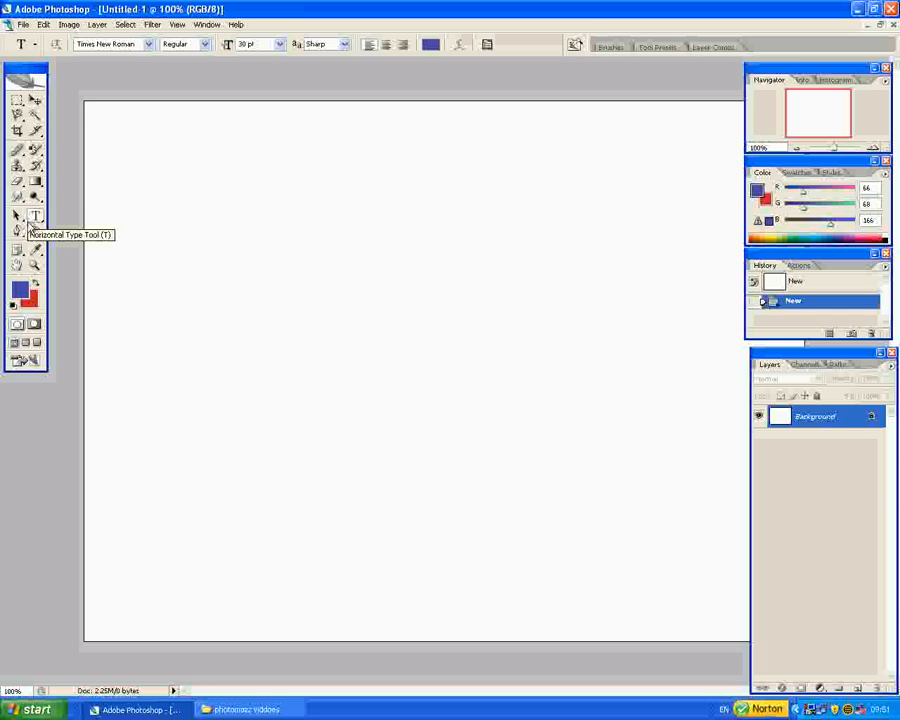
mouse_move(36, 234)
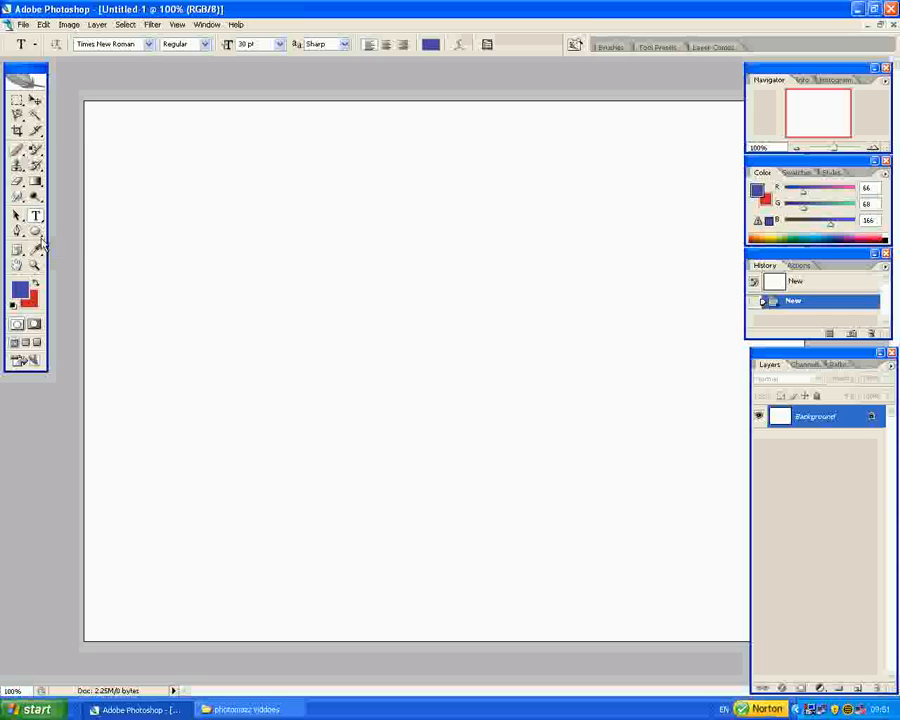
mouse_move(36, 216)
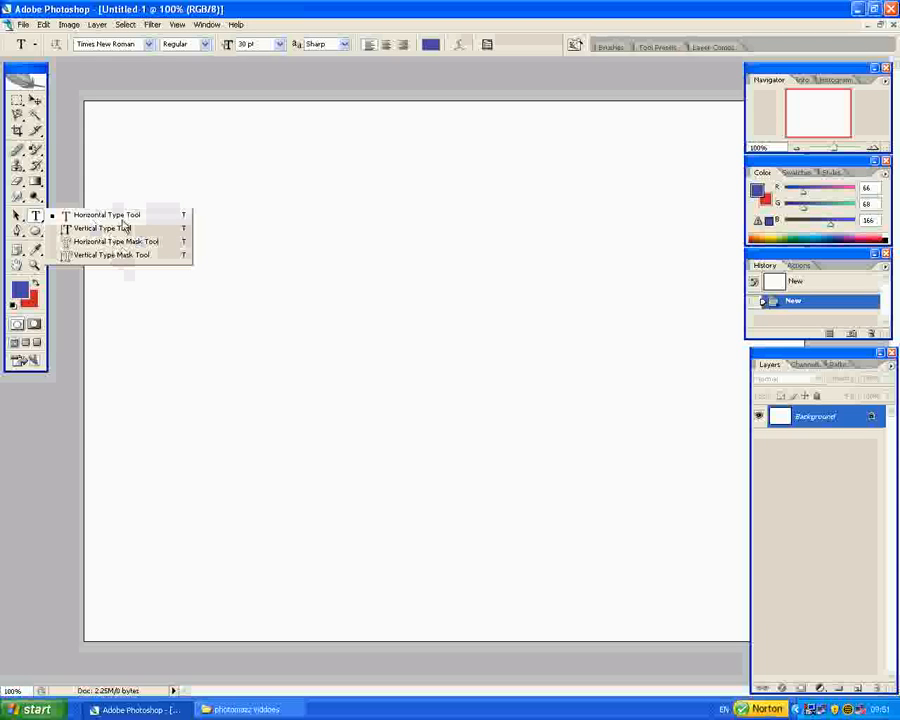
left_click(106, 214)
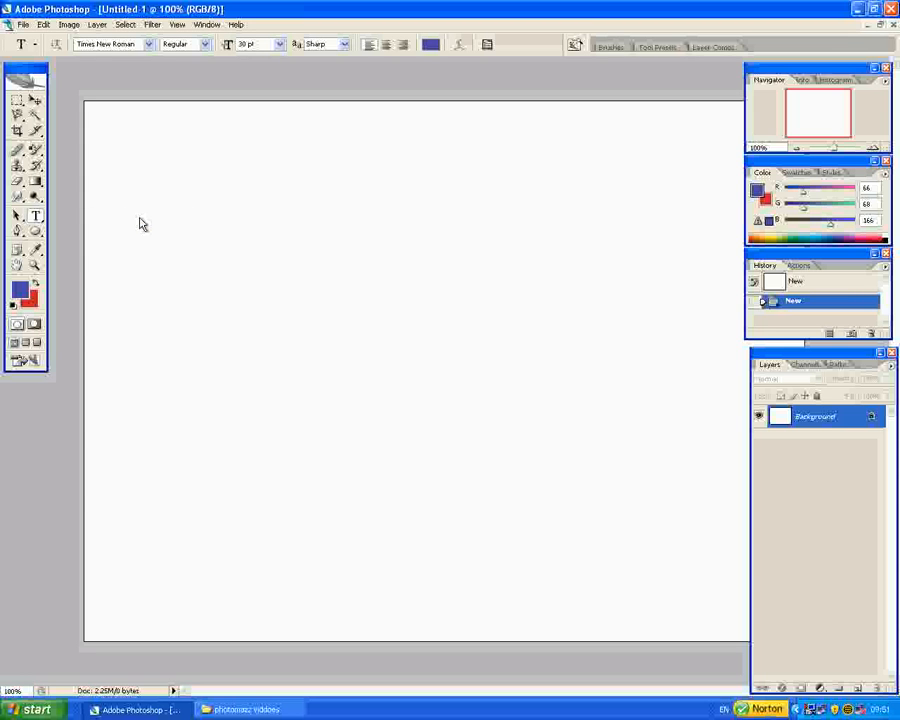
mouse_move(224, 360)
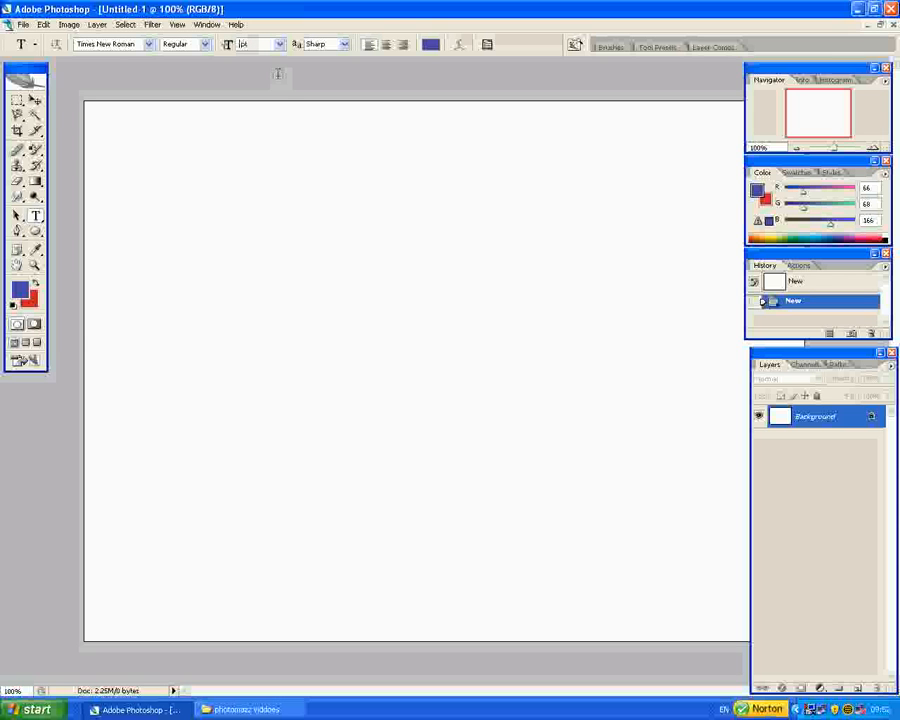
- Add the word CAR as large serif text in the upper left of the canvas
left_click(280, 44)
type("100 ")
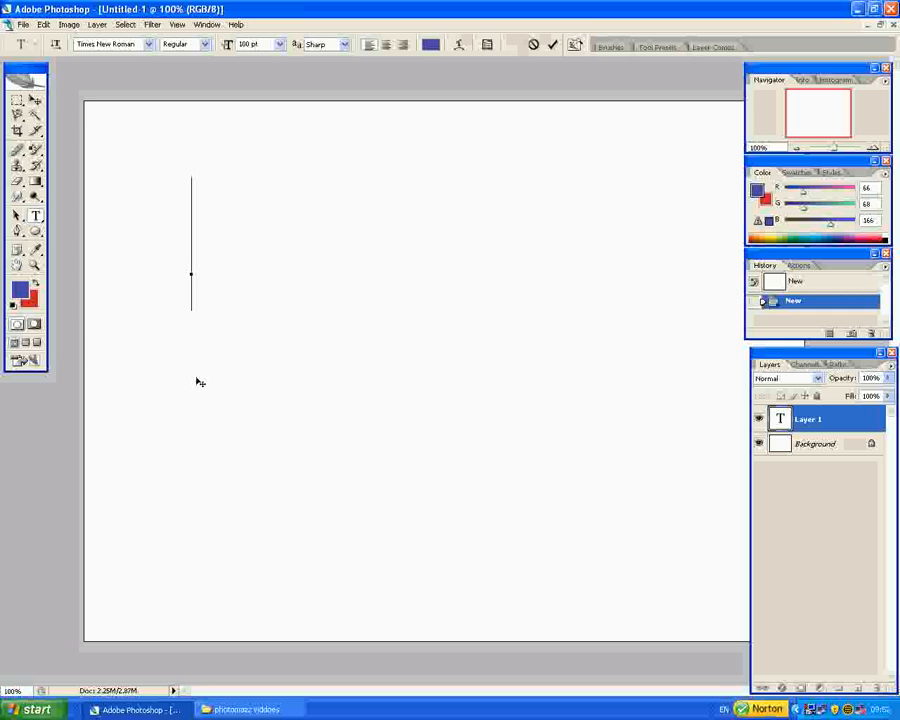
type("C")
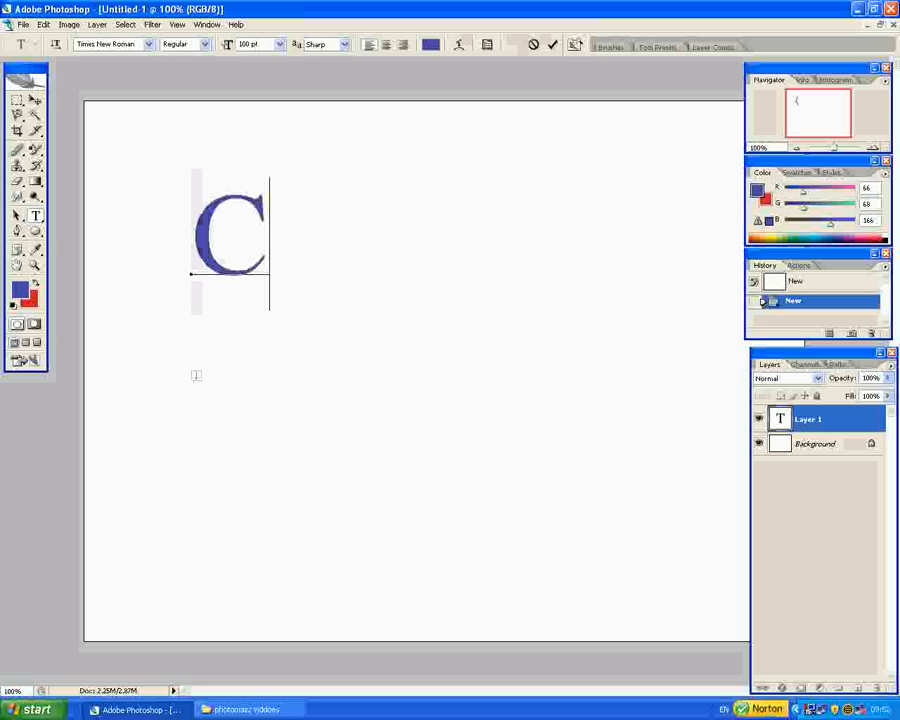
type("AR")
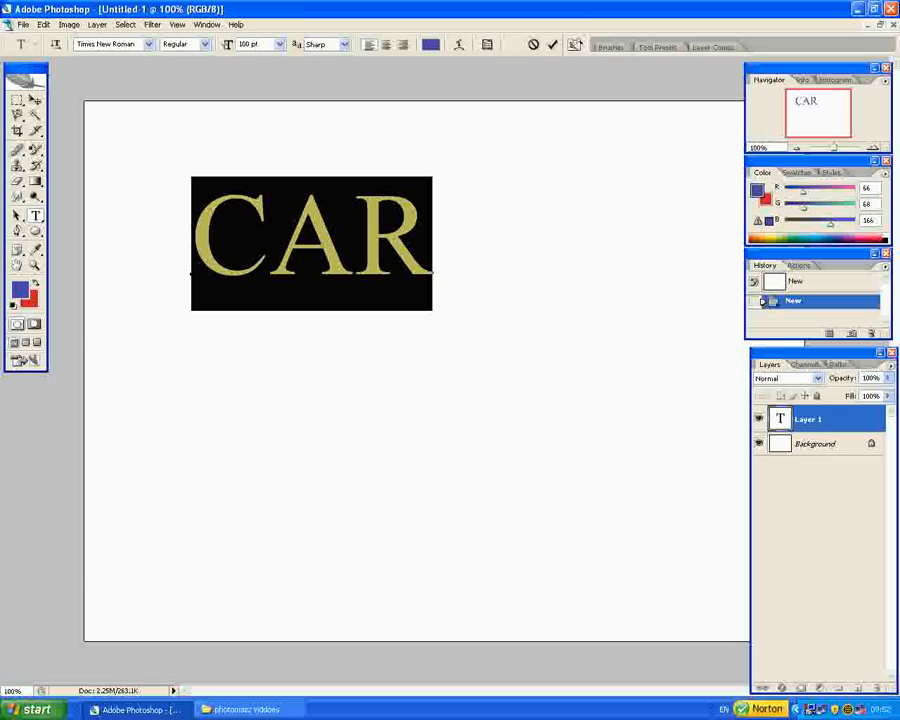
- Set the CAR text in a grungy stencil font from the font list
left_click(148, 44)
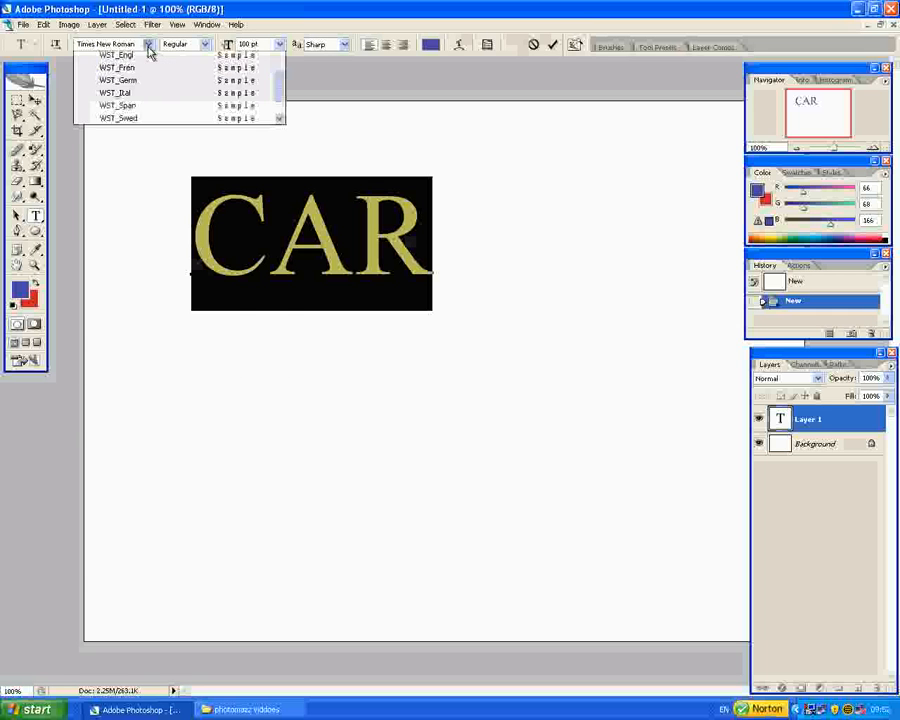
scroll("down", 3)
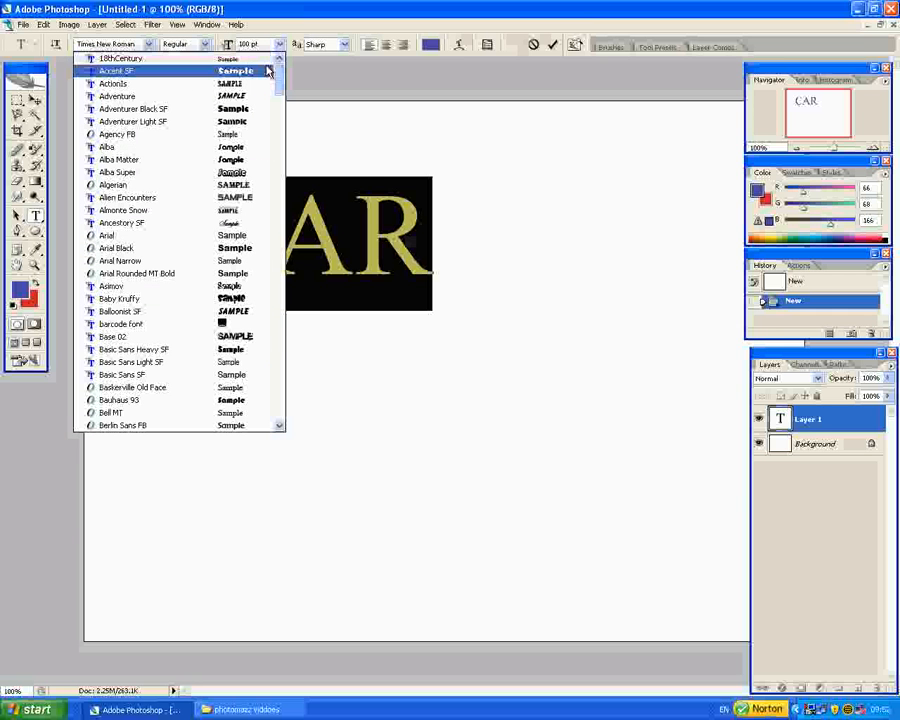
left_click(114, 336)
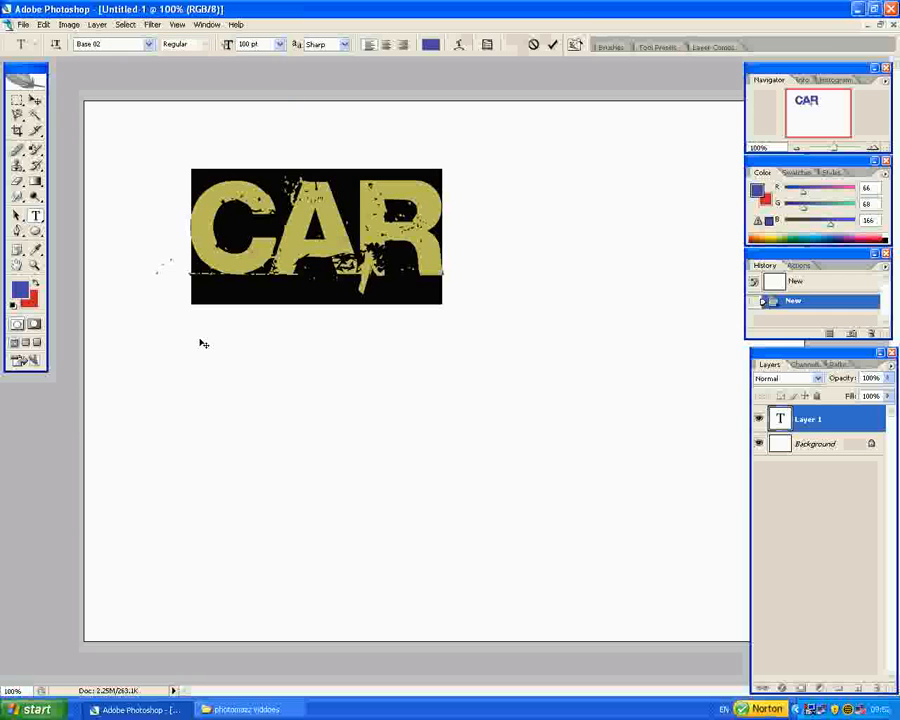
- Colour the CAR text pink and commit it to its layer
left_click(432, 44)
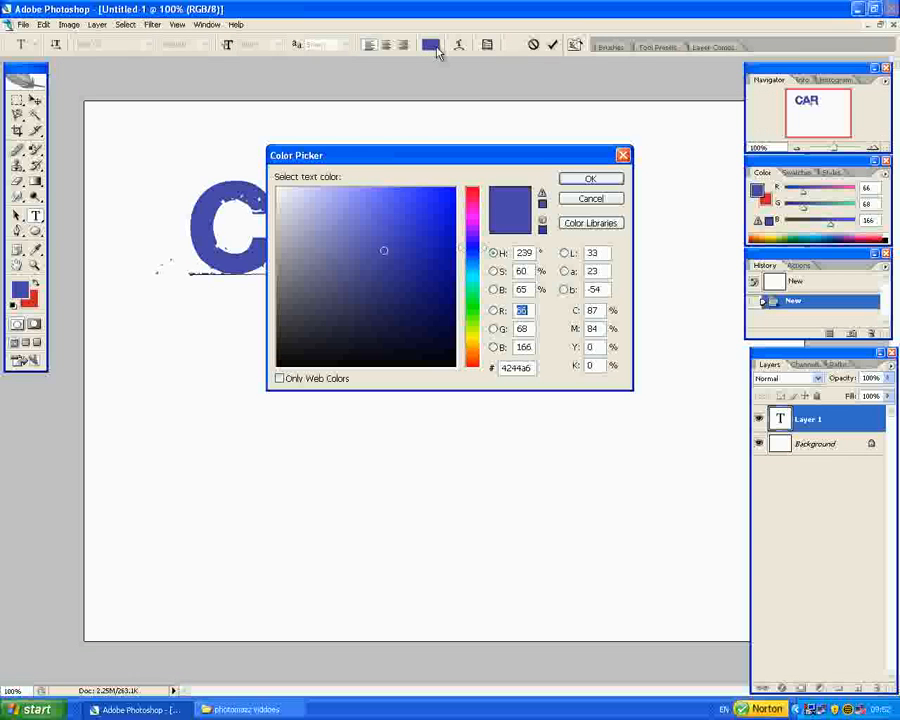
left_click(444, 198)
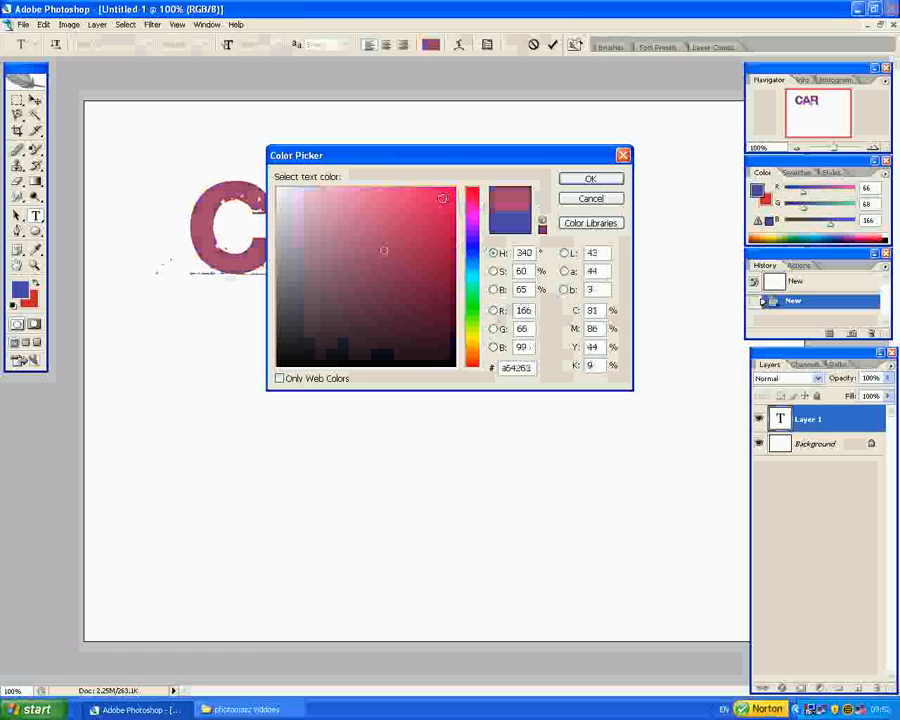
left_click(590, 178)
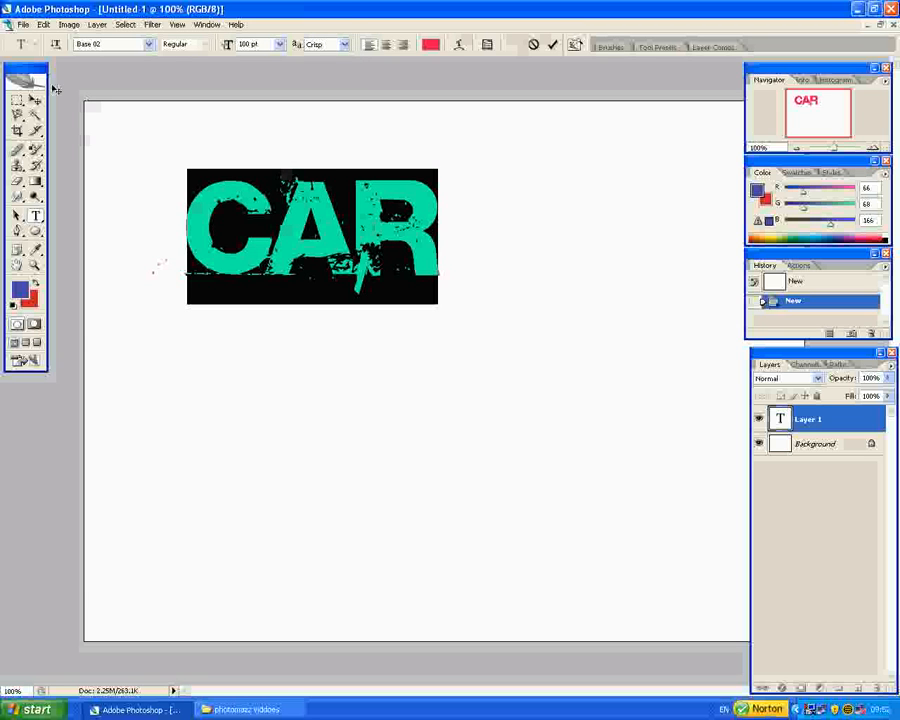
left_click(124, 24)
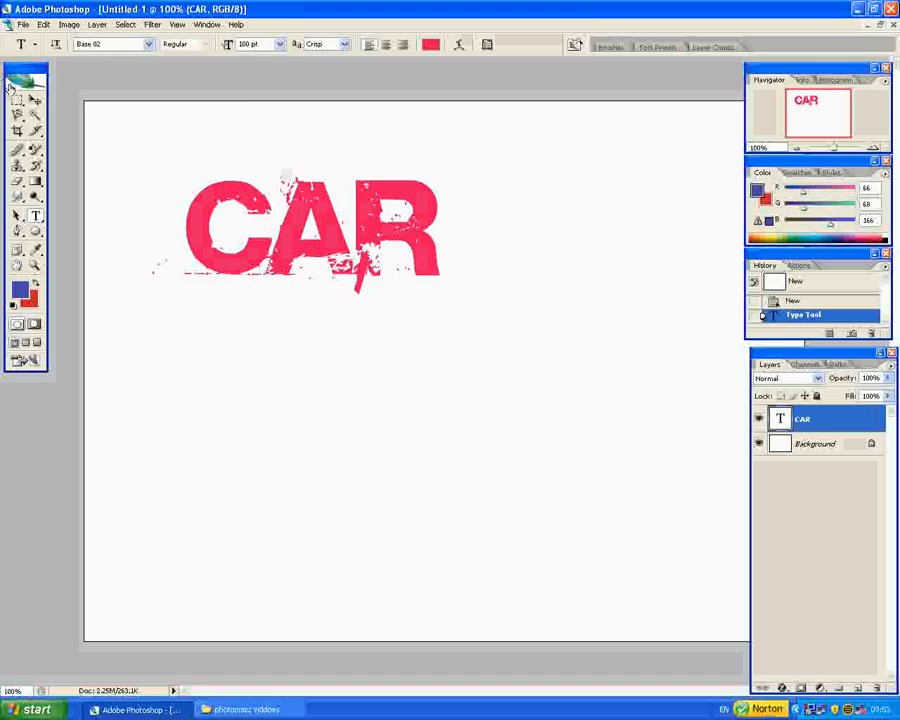
mouse_move(28, 100)
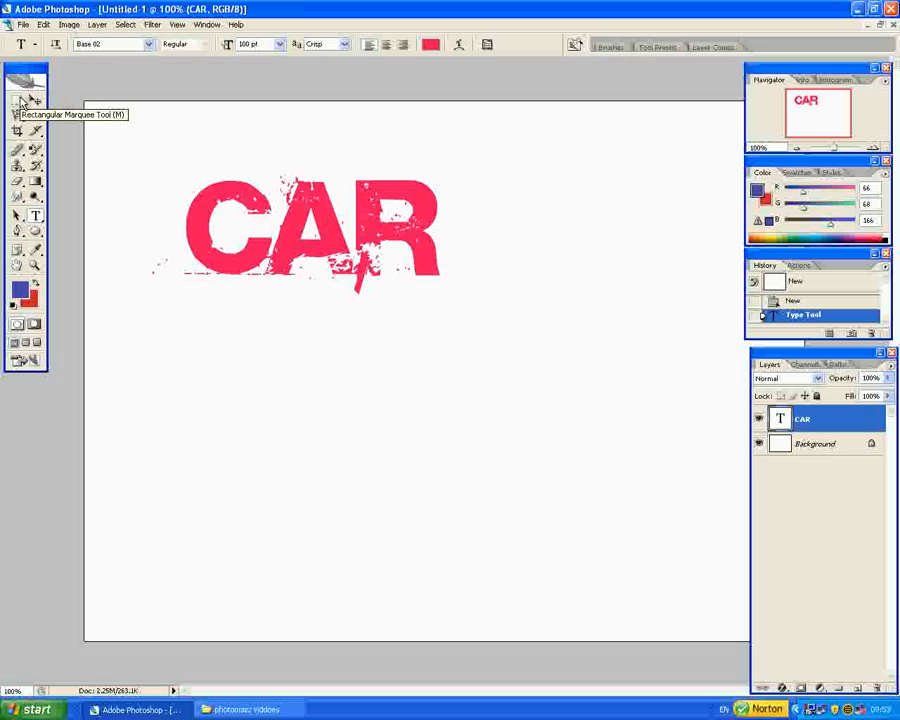
mouse_move(26, 100)
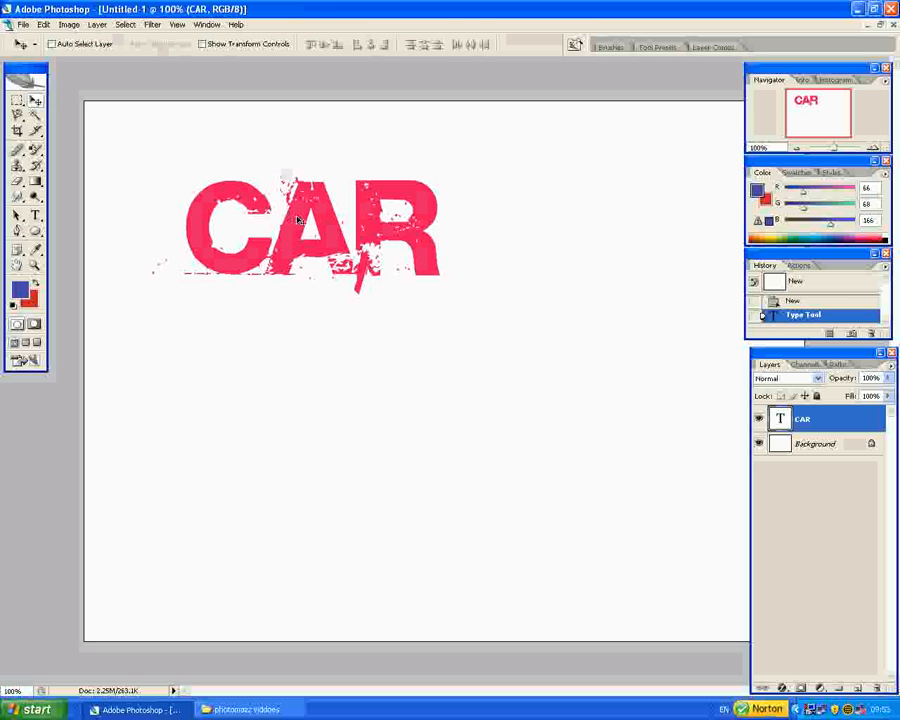
- Move CAR toward the top right, then apply its clockwise rotation and enlargement
left_click_drag(300, 230, 400, 184)
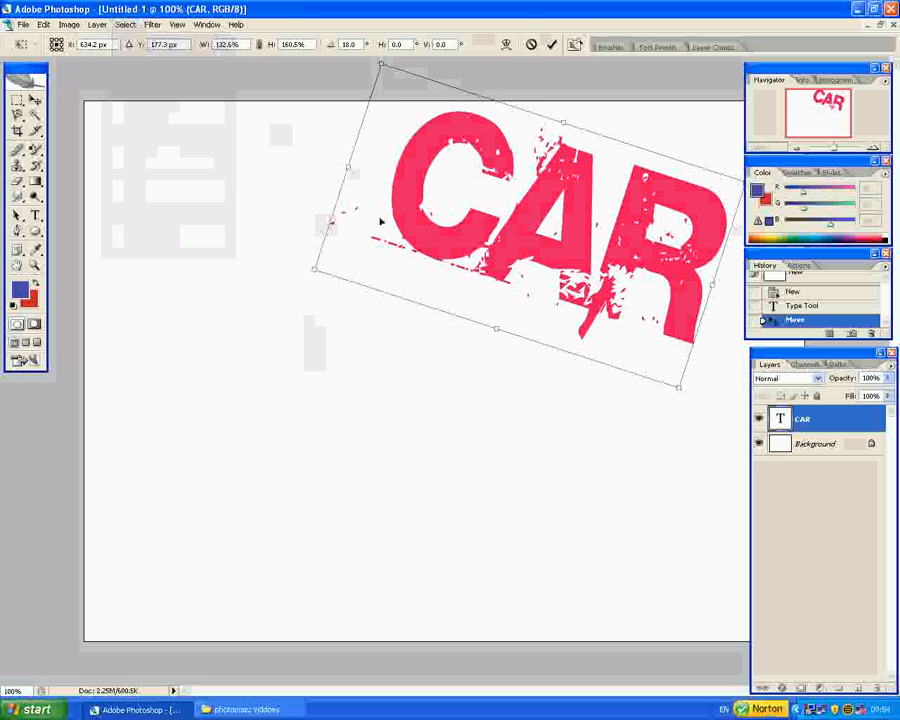
left_click(552, 44)
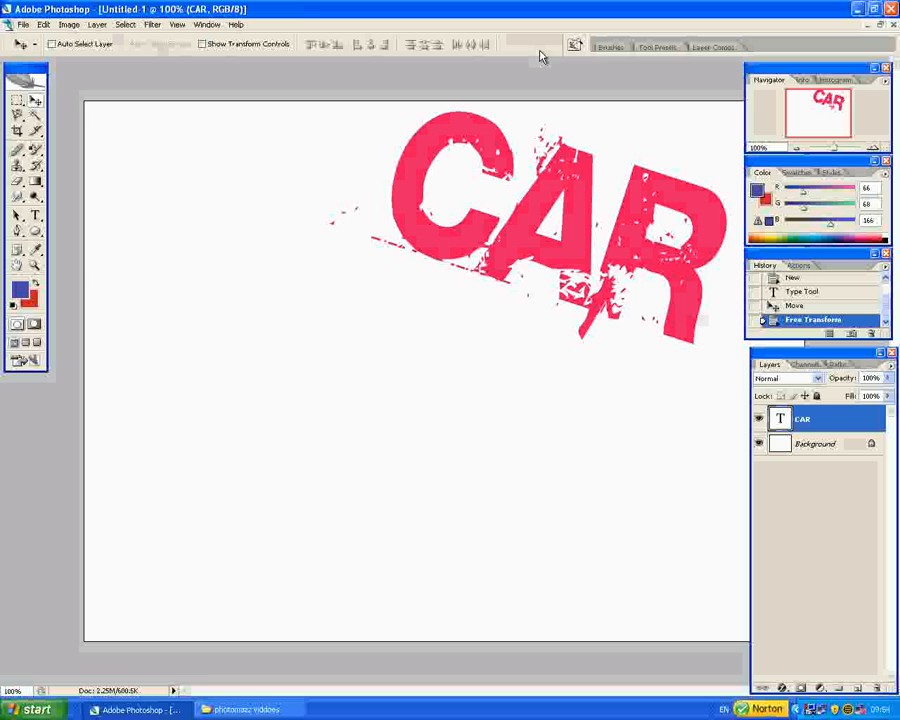